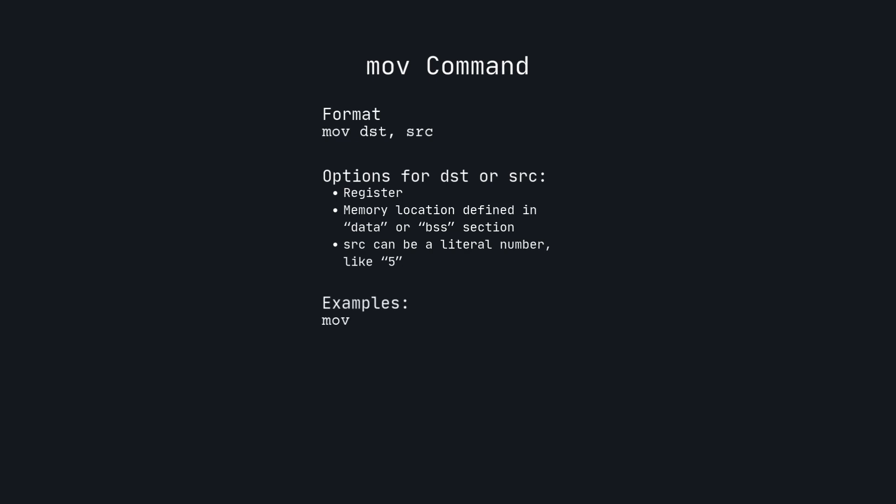
text(rax, 5)
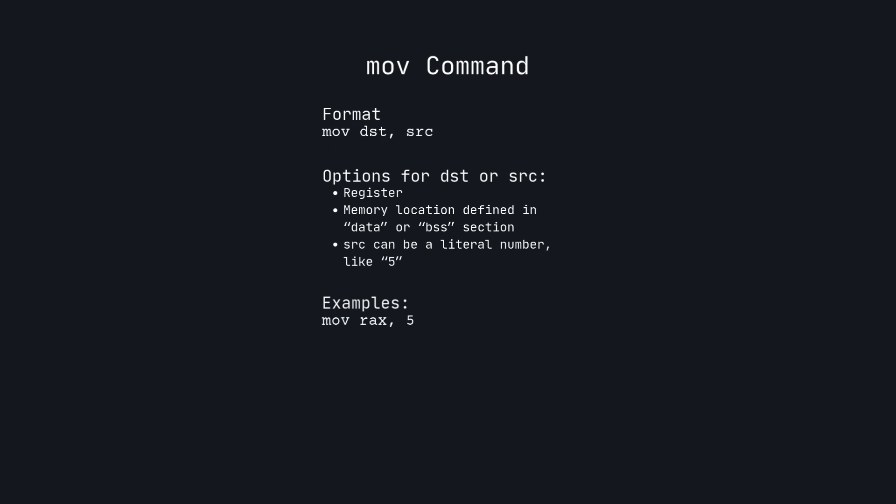
text(m)
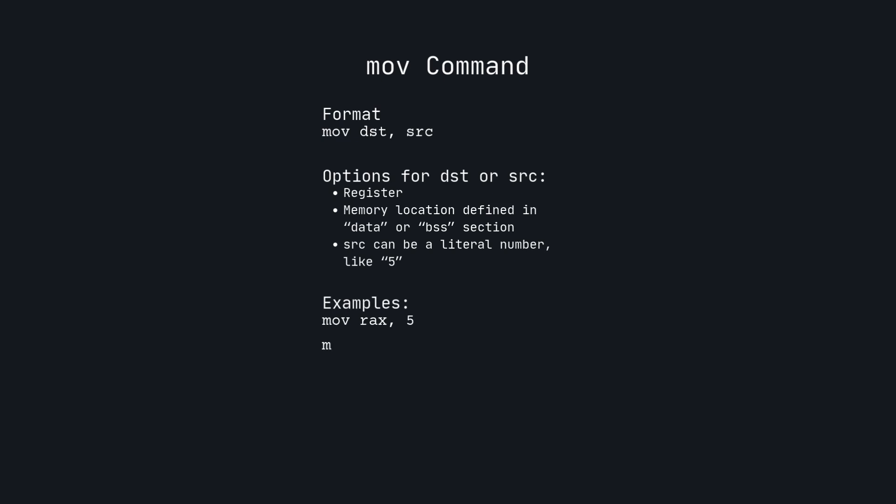
text(ov rcx, rax)
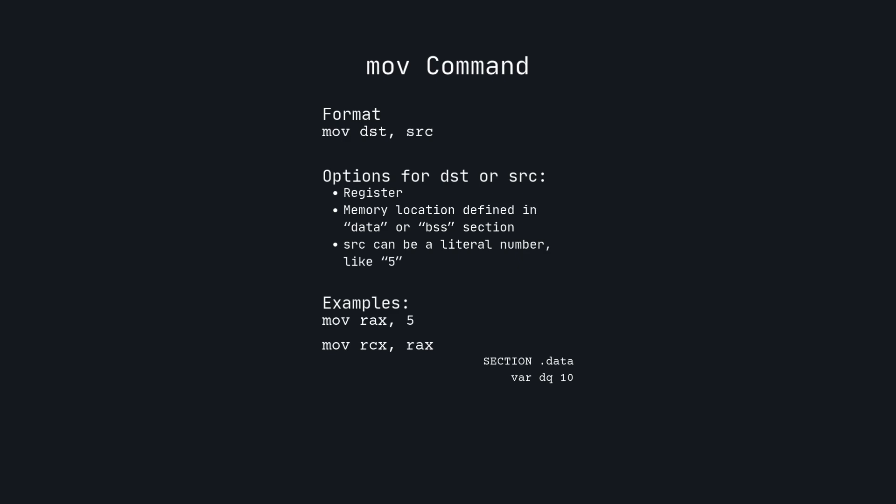
text(mov rax, [var)
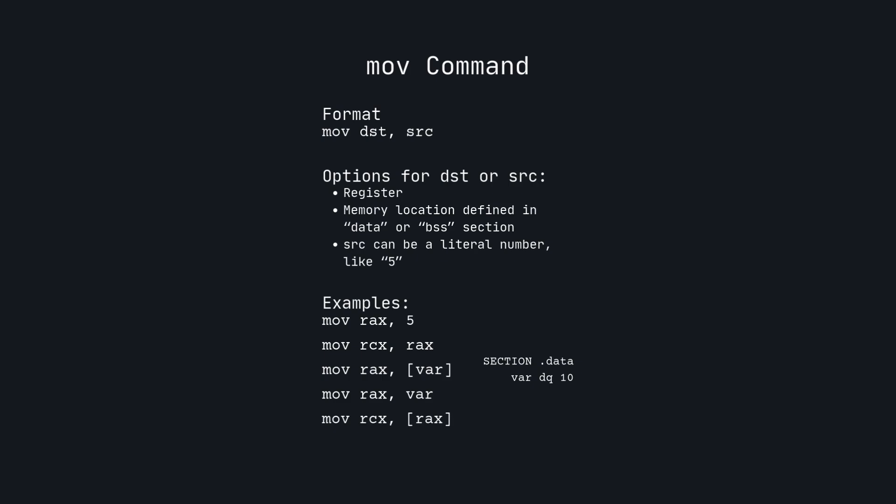
text(mov [var],)
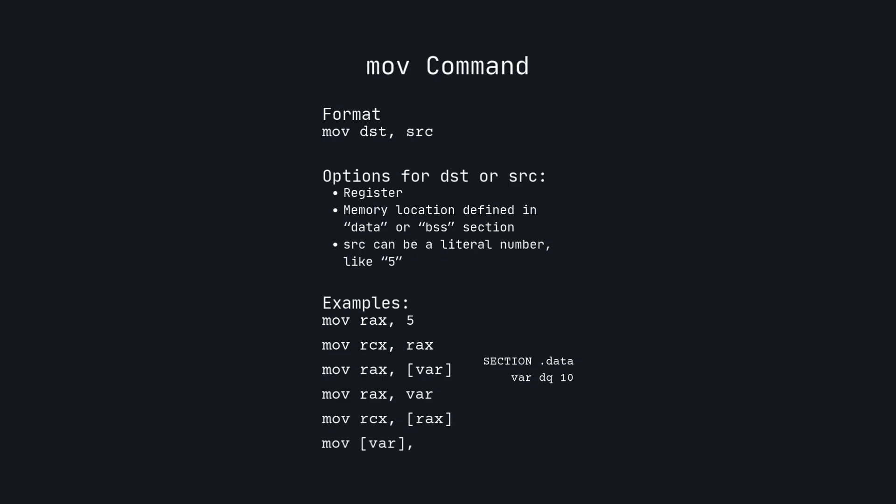
text(rax)
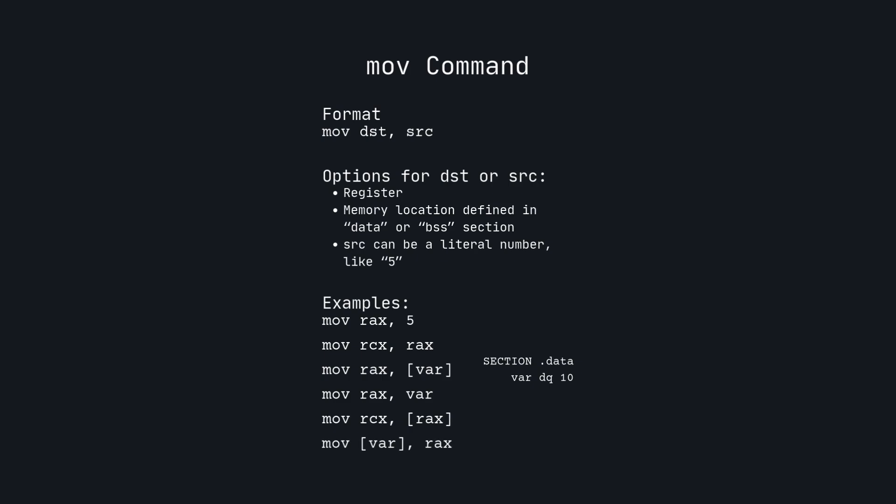